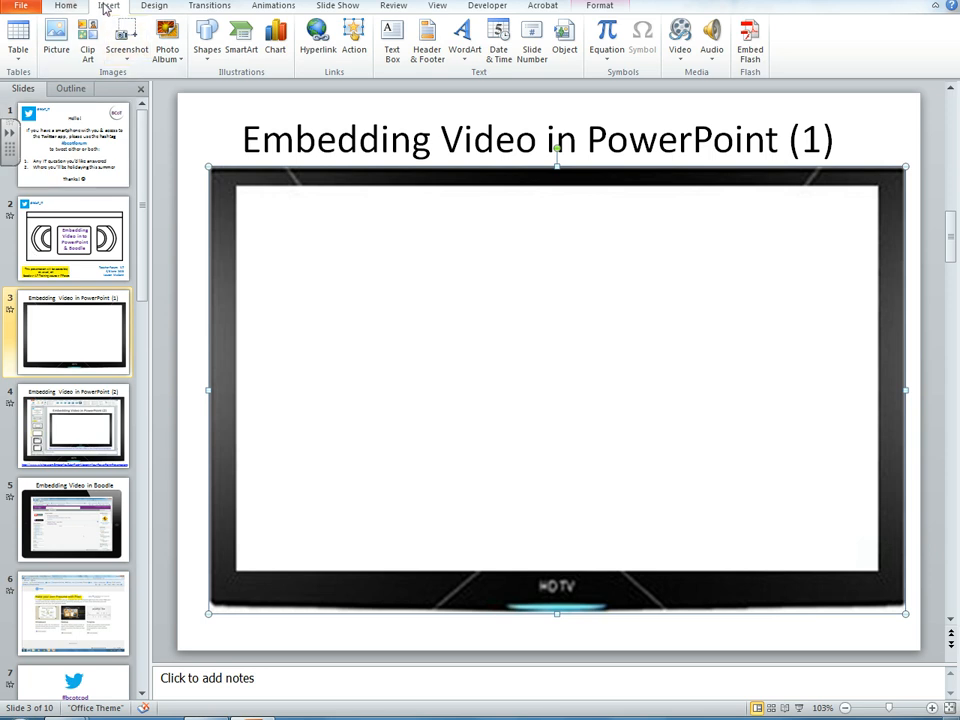
mouse_move(680, 36)
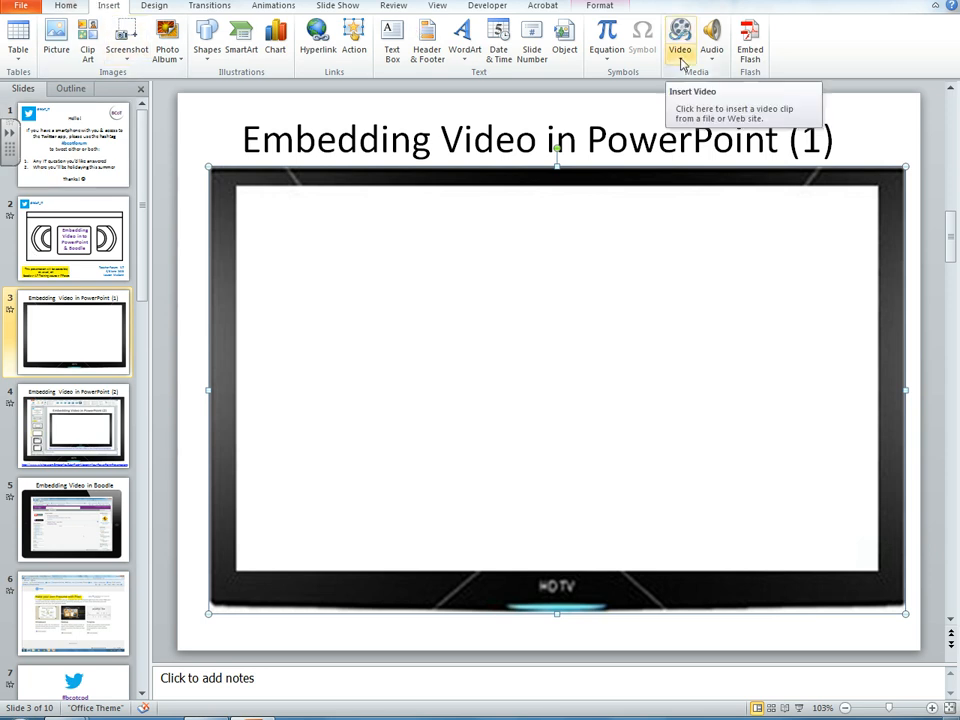
View the Video insert options: from File, from Web Site and Clip Art Video
left_click(684, 38)
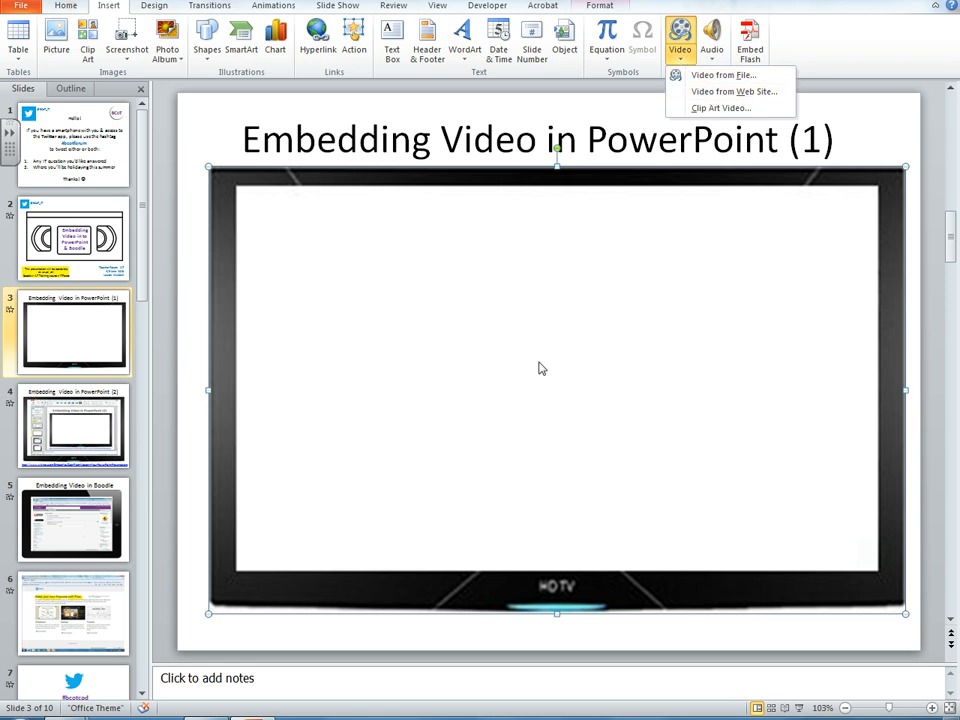
left_click(542, 368)
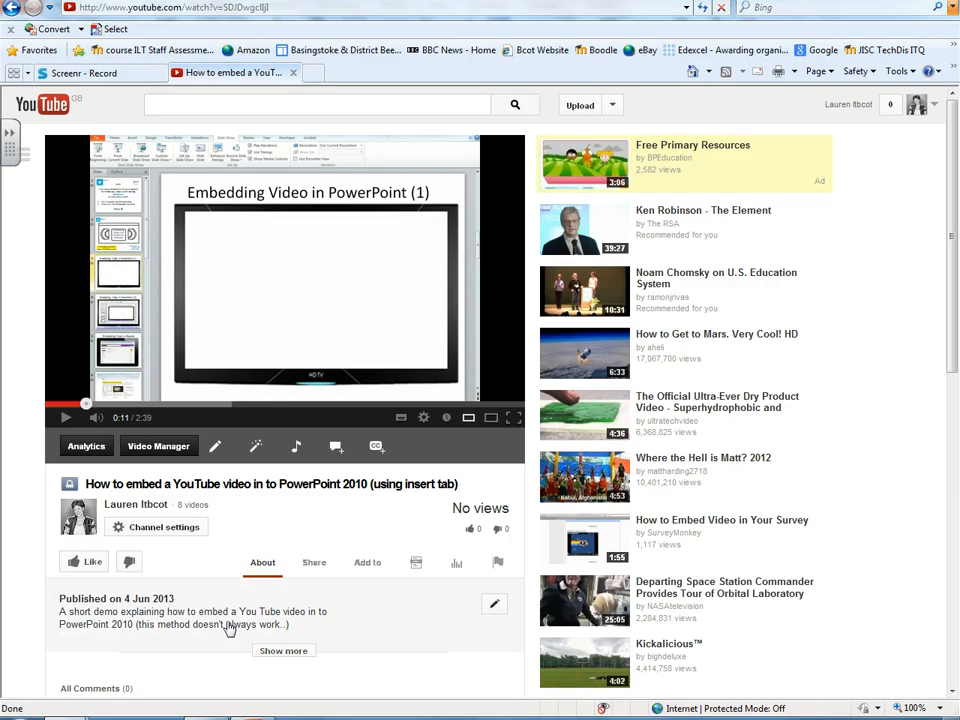
mouse_move(400, 252)
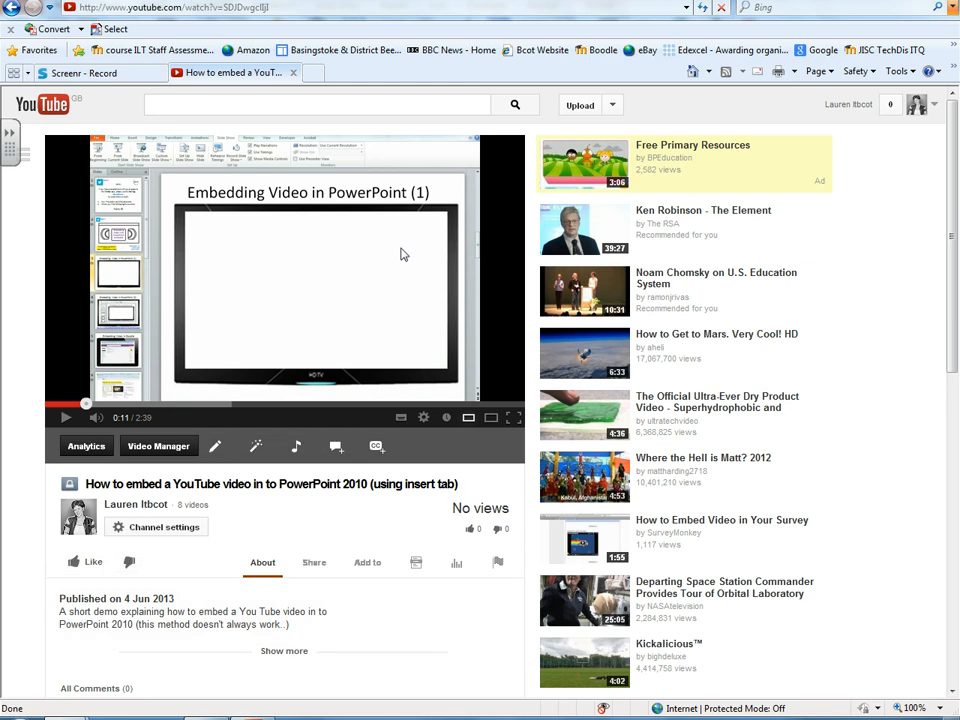
mouse_move(402, 262)
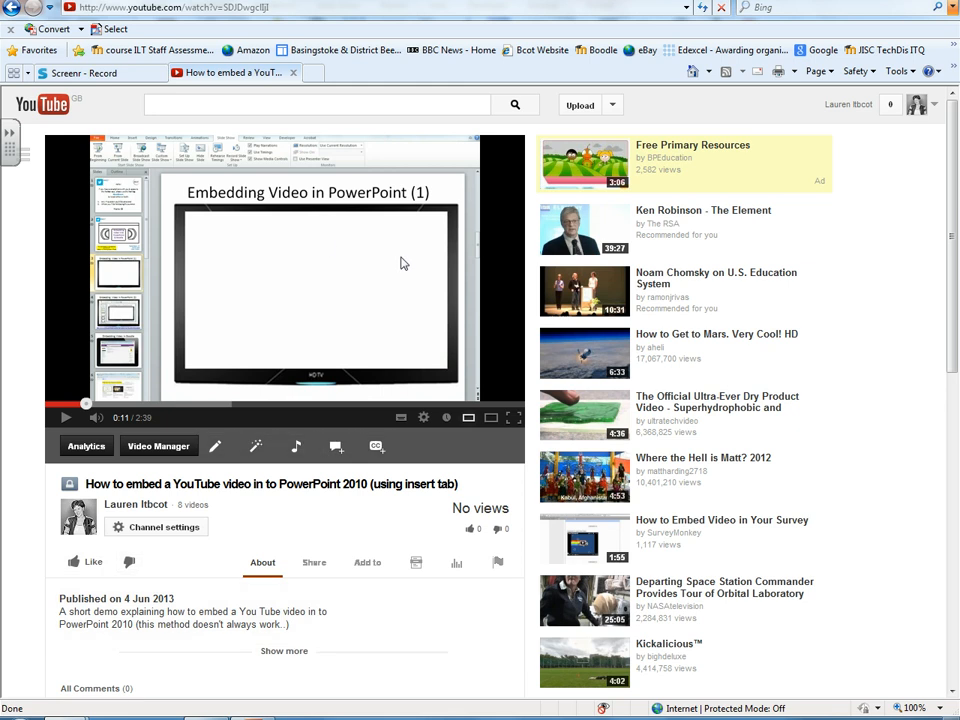
mouse_move(404, 280)
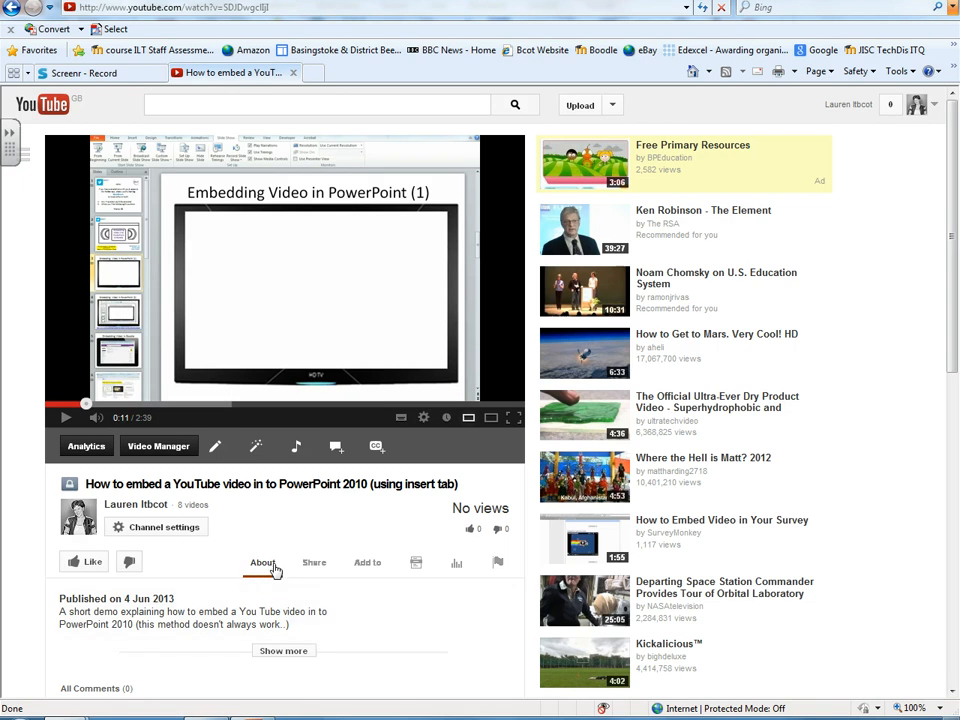
Switch YouTube's embed code to the old 420 × 315 style and copy it to the clipboard
left_click(314, 562)
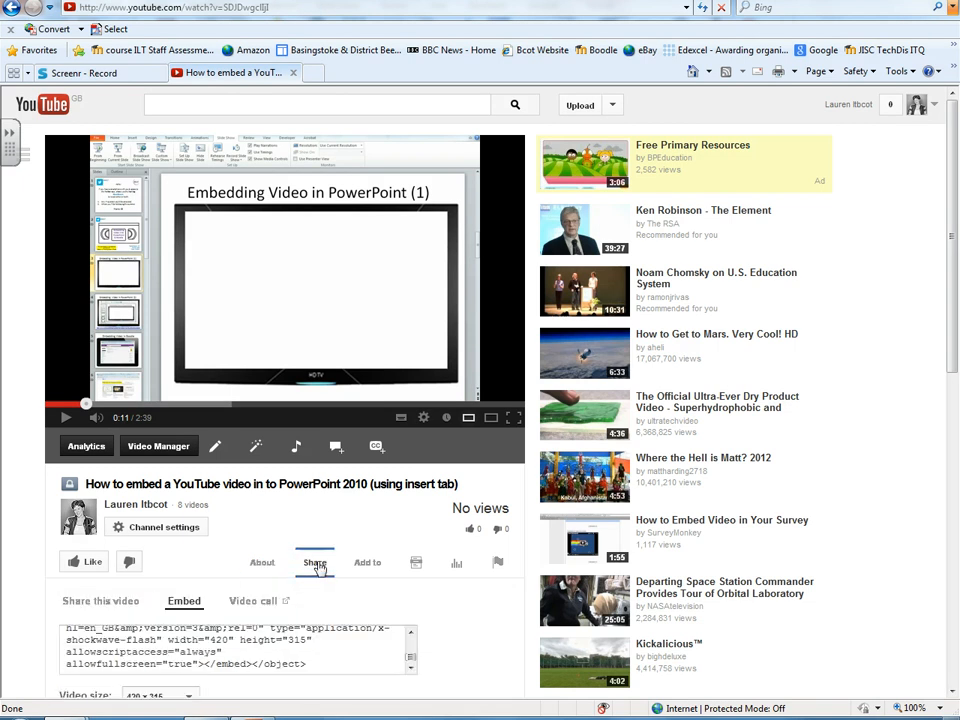
scroll("down", 3)
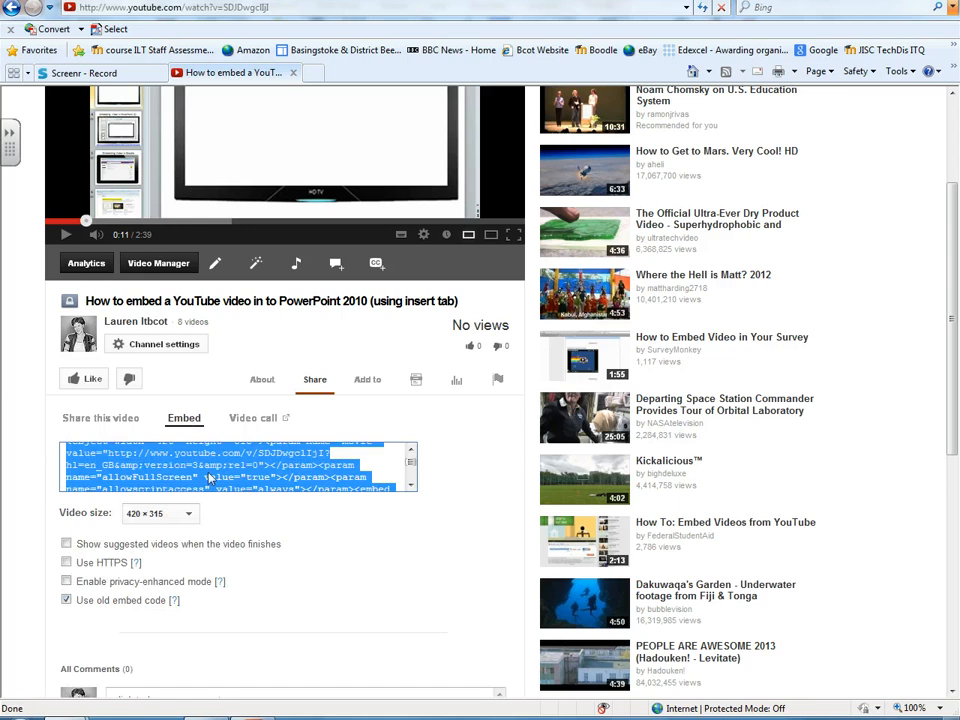
mouse_move(168, 468)
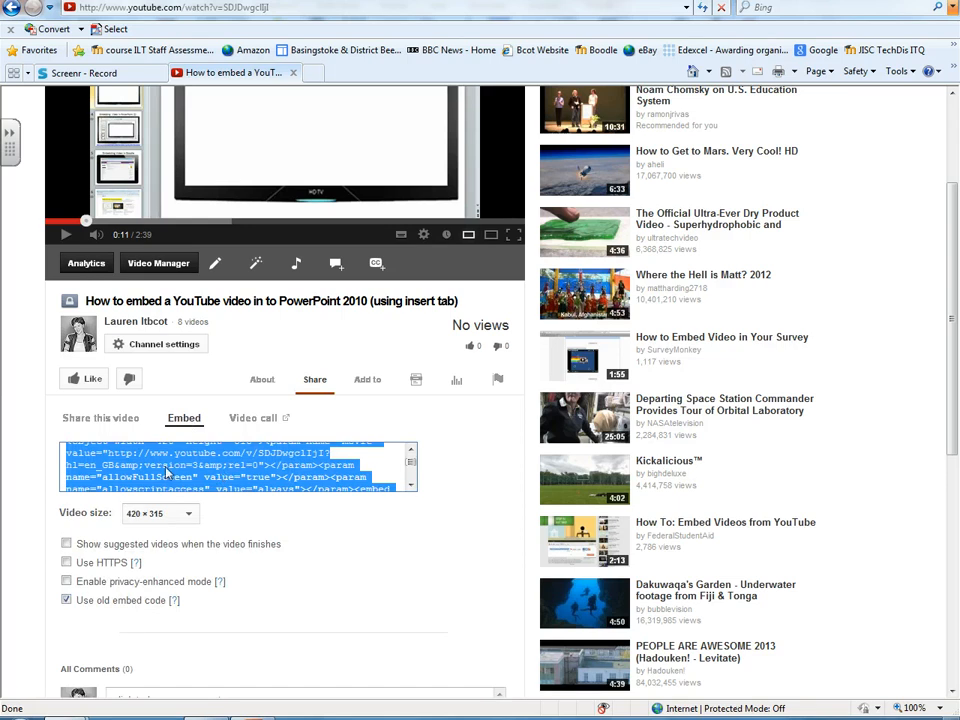
mouse_move(178, 580)
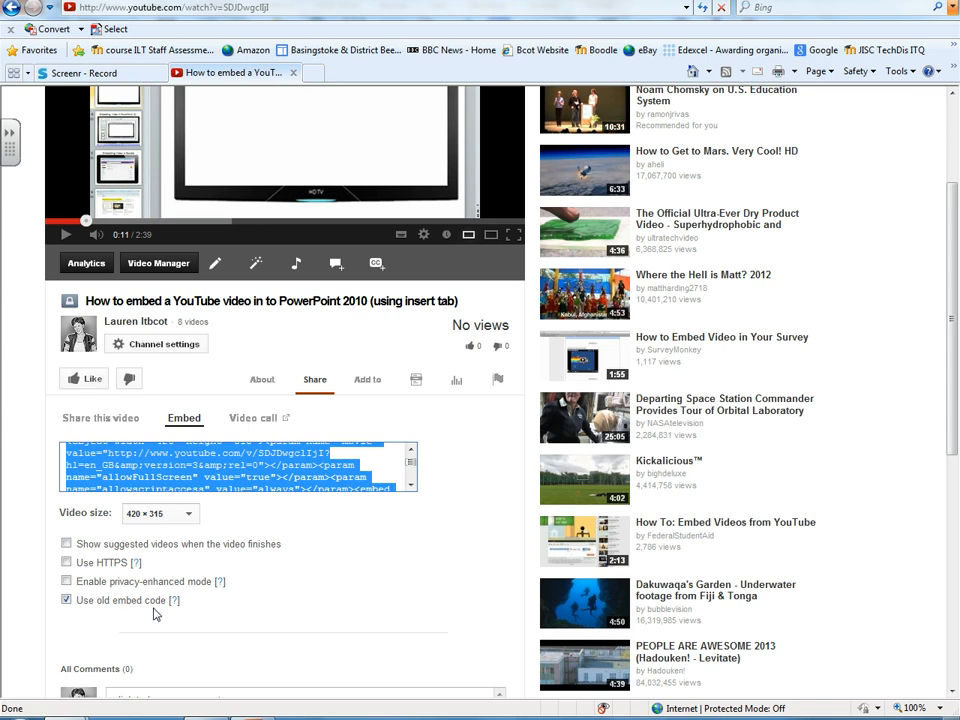
mouse_move(88, 464)
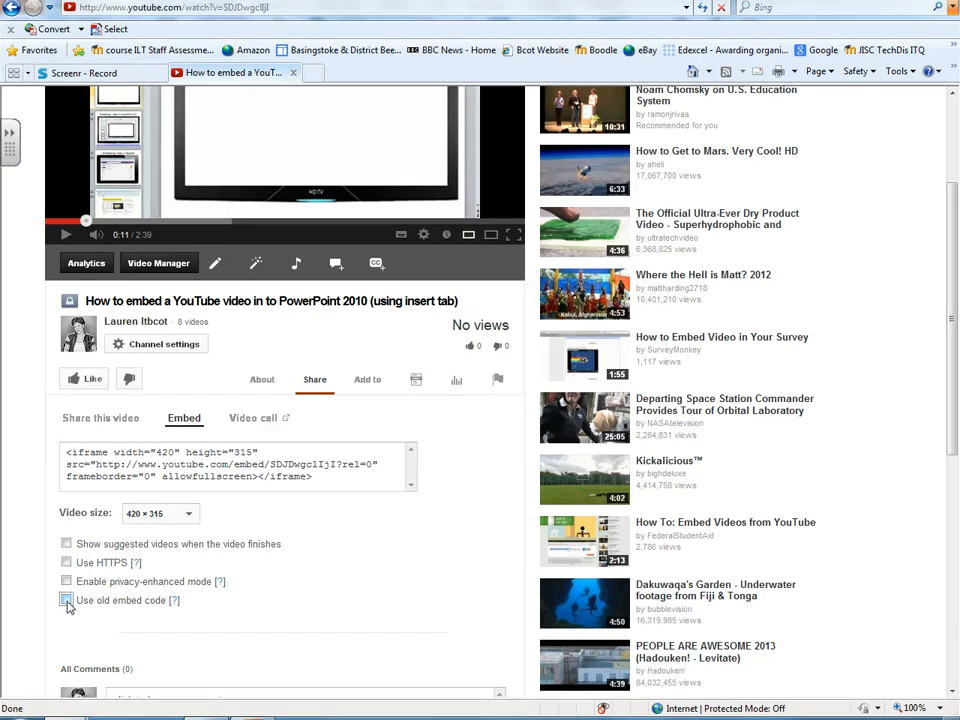
left_click(58, 608)
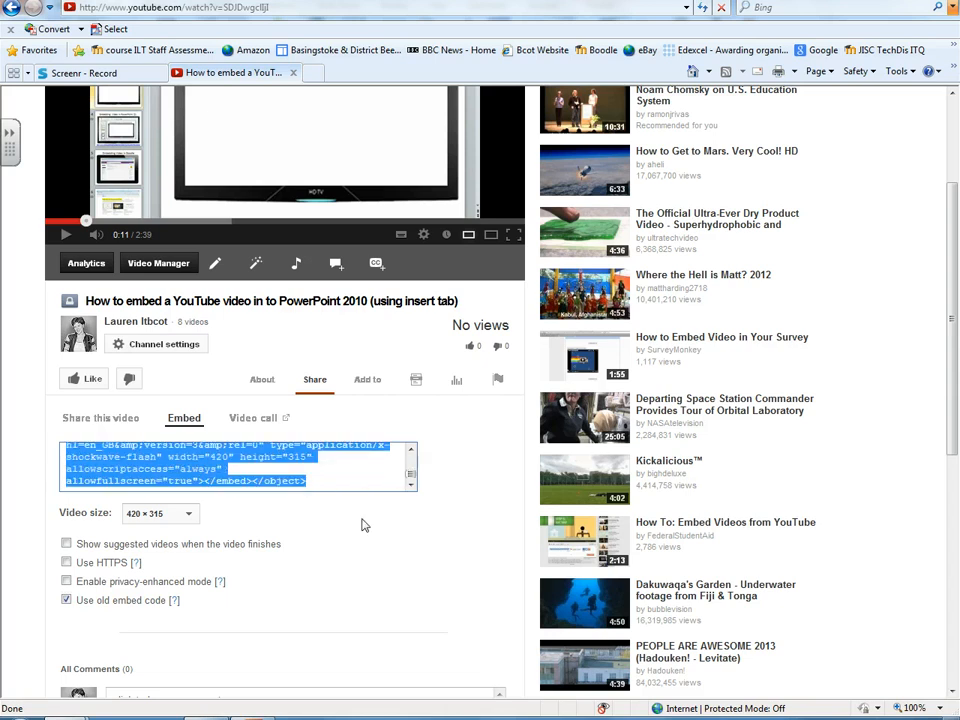
right_click(196, 468)
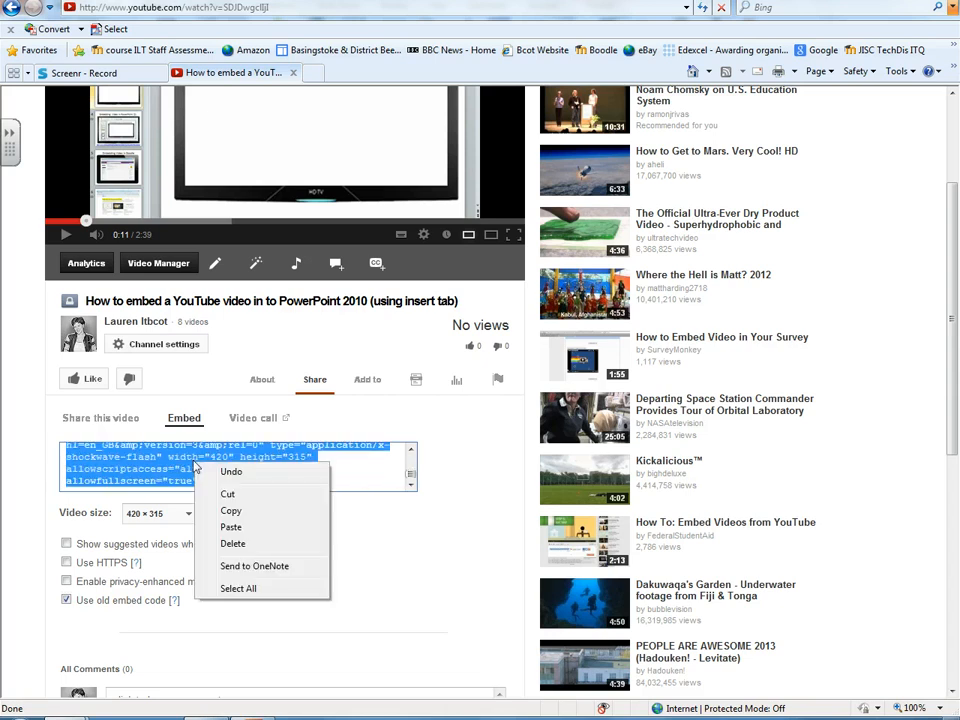
mouse_move(230, 510)
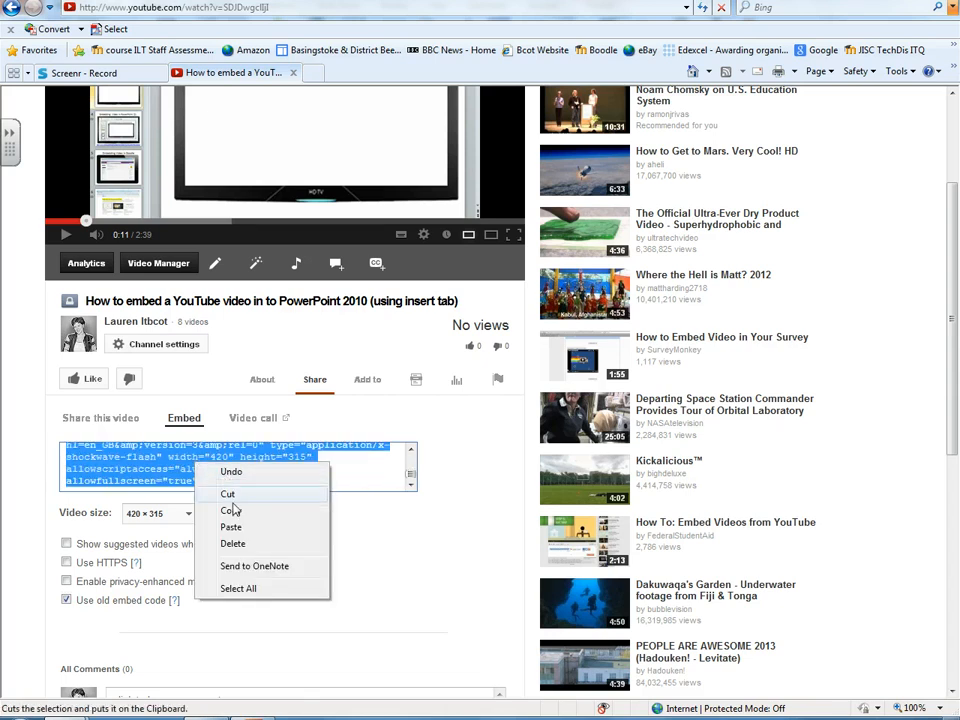
left_click(230, 510)
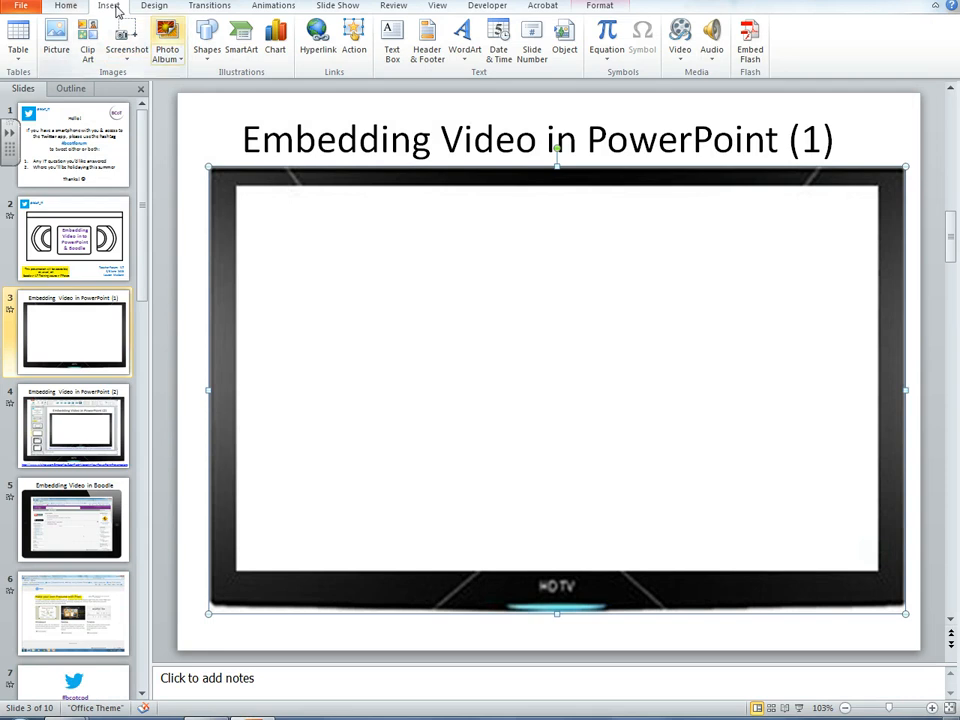
Bring up the Insert Video From Web Site dialog over the HD TV slide
left_click(680, 32)
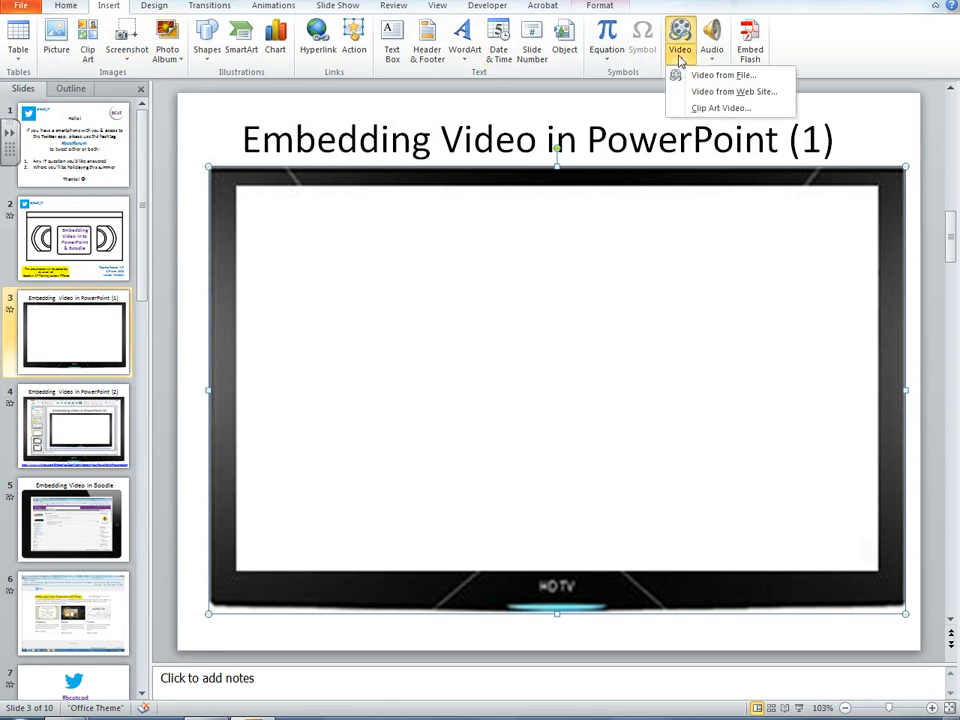
mouse_move(728, 92)
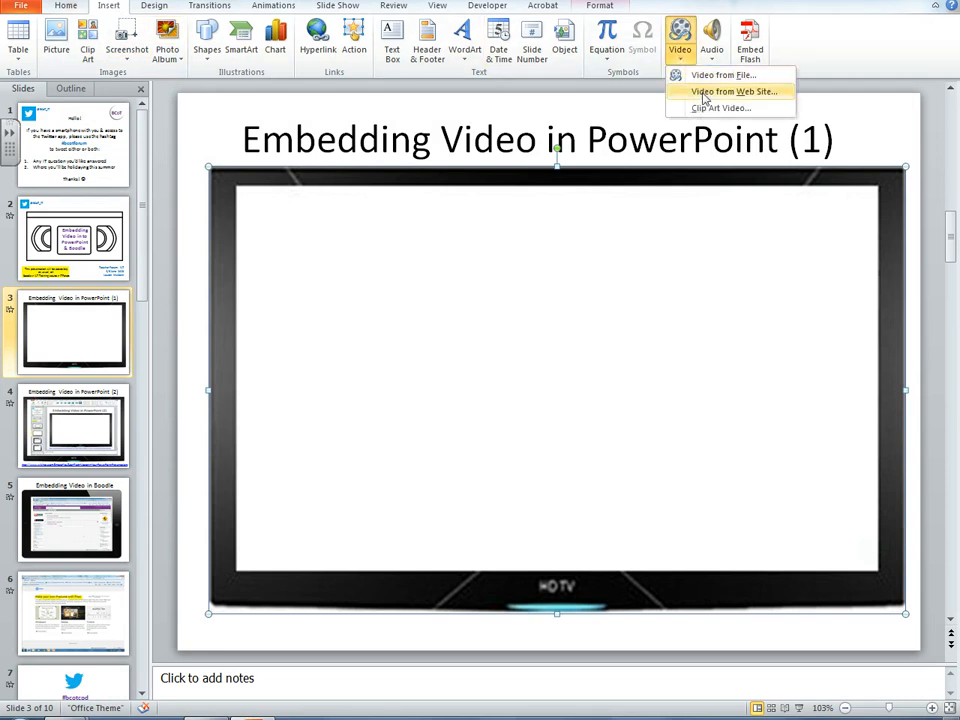
left_click(724, 92)
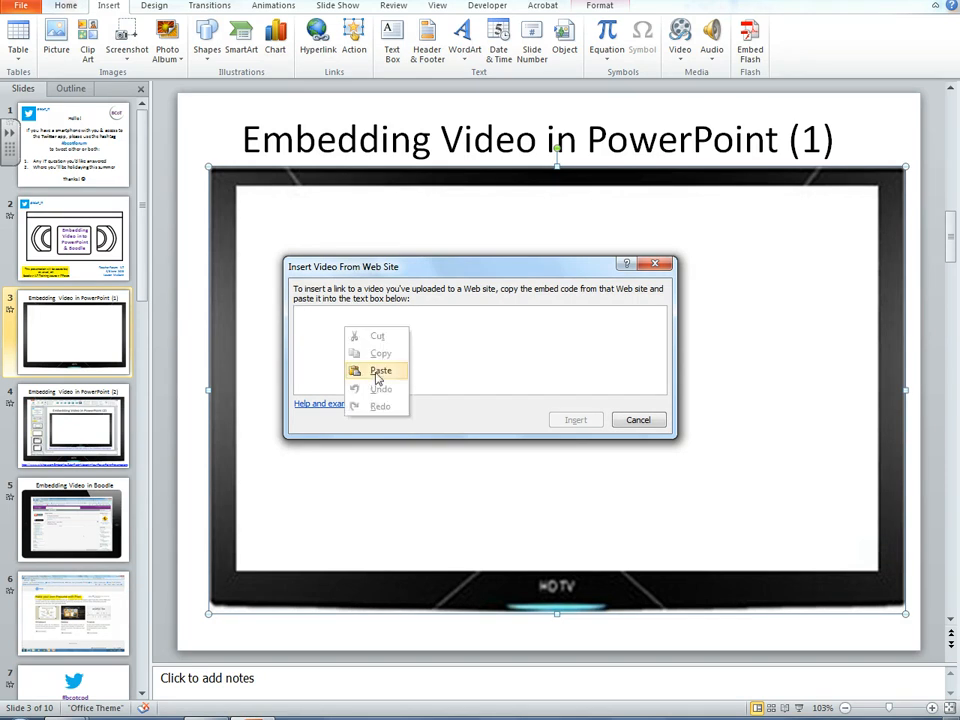
Paste the copied YouTube embed code into the web video dialog's text box
left_click(380, 370)
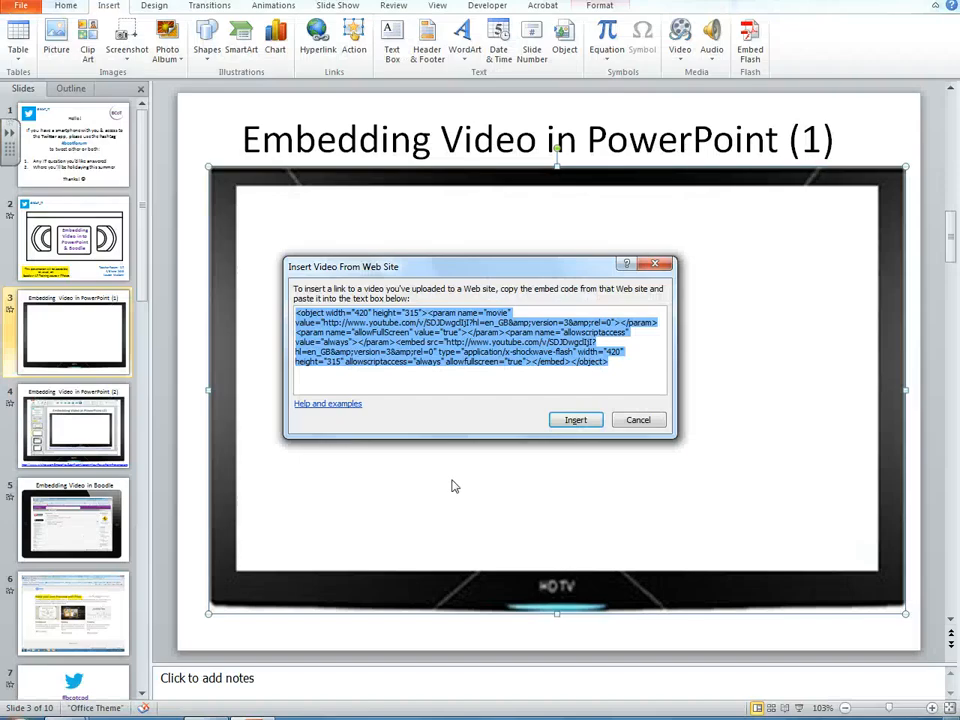
mouse_move(484, 380)
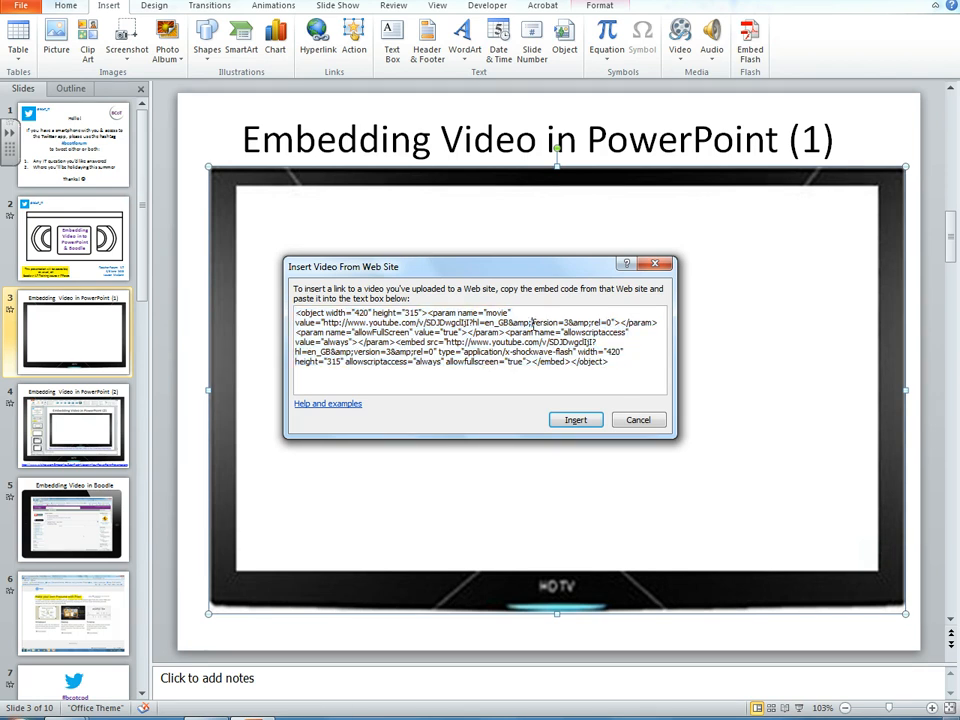
mouse_move(568, 332)
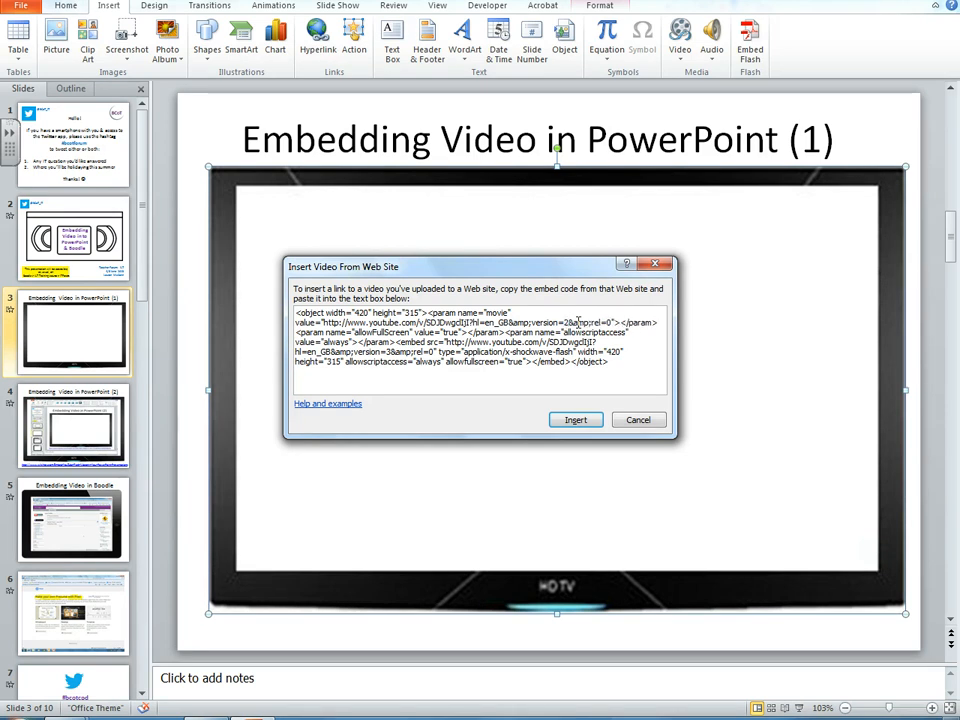
mouse_move(350, 352)
type("2")
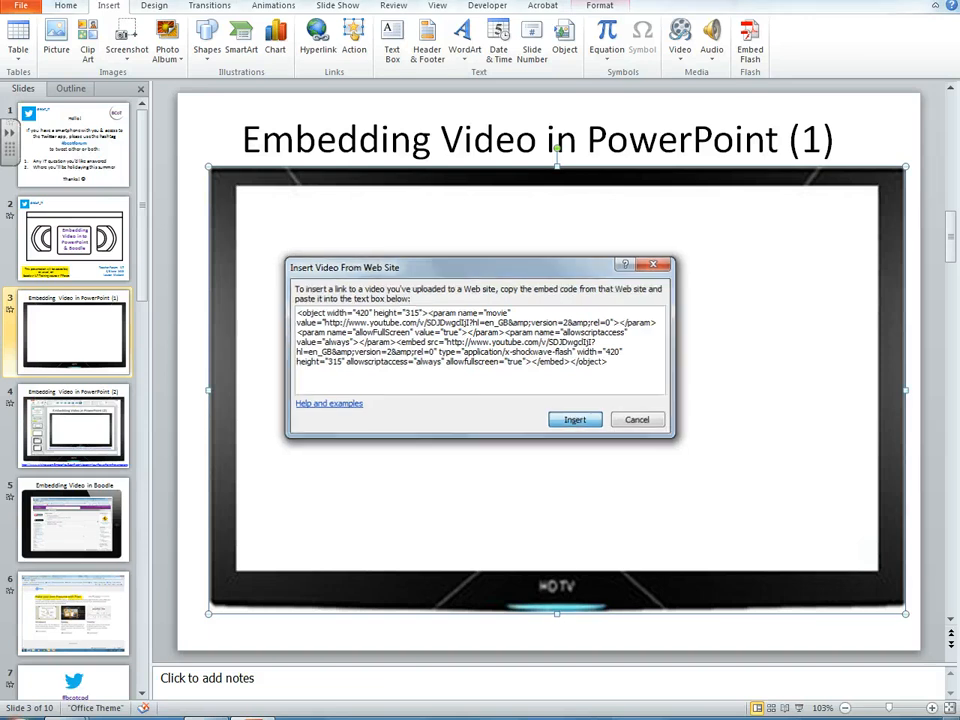
Insert the YouTube video, enlarge it inside the TV frame, and preview it in slide show
left_click(574, 420)
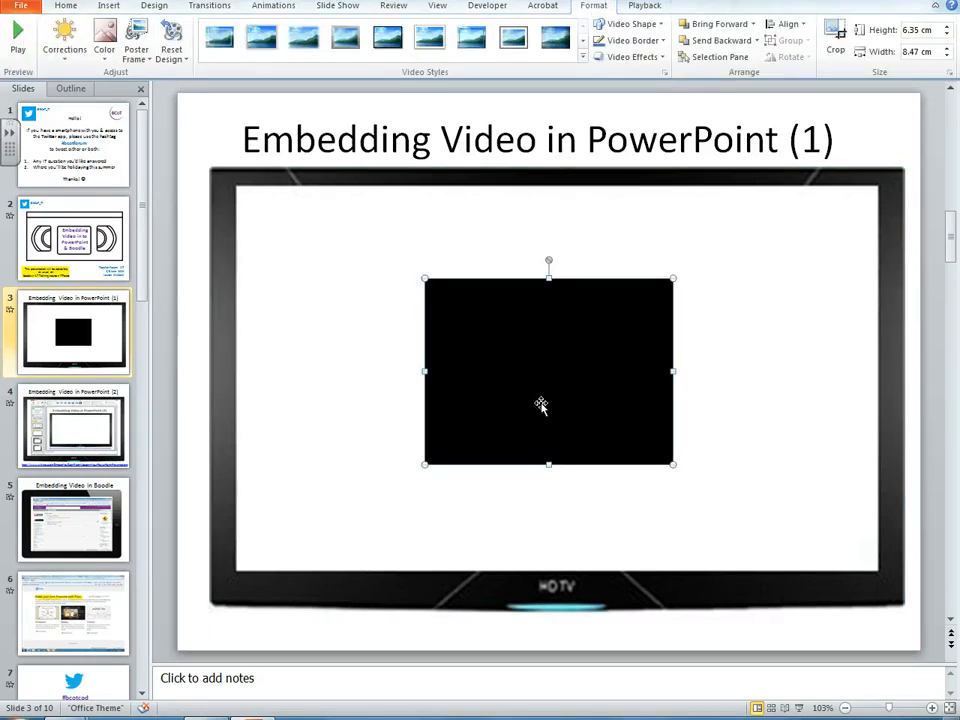
mouse_move(606, 420)
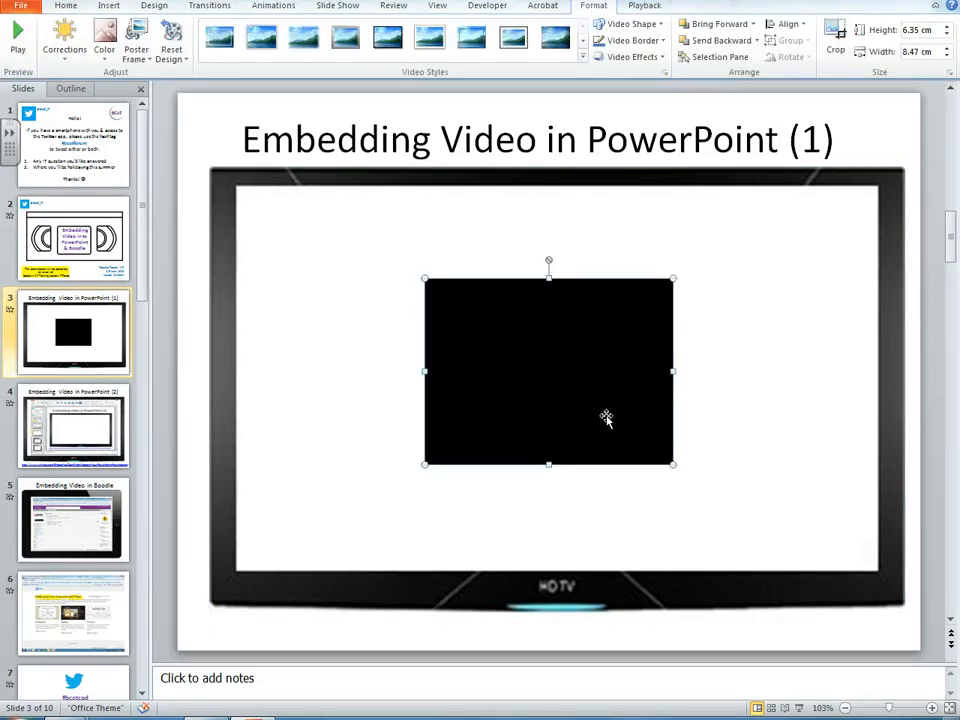
left_click_drag(604, 418, 448, 350)
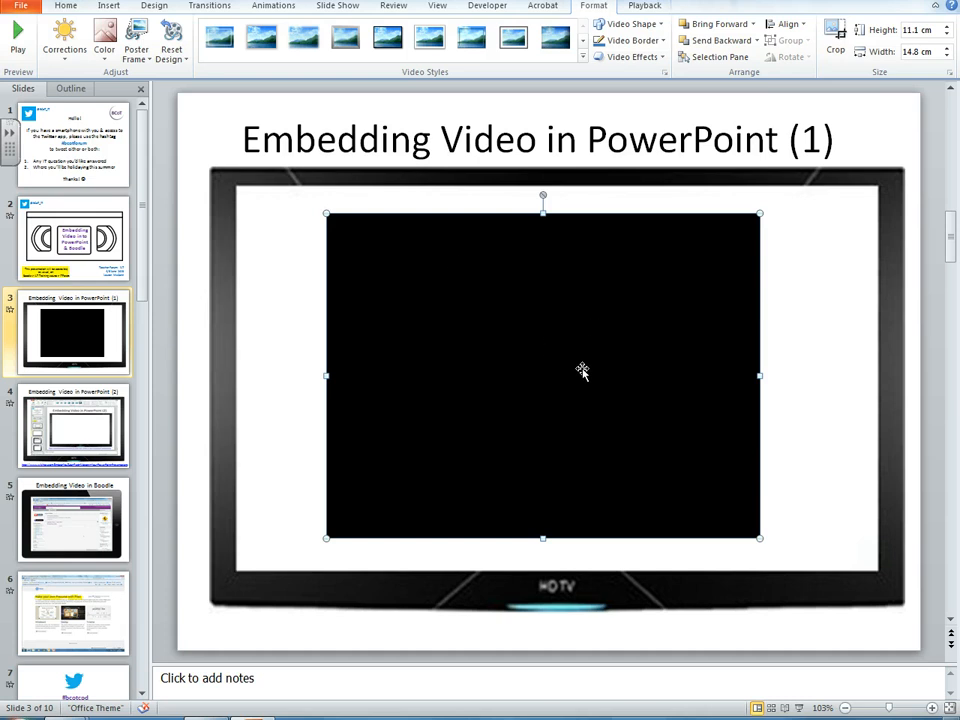
mouse_move(364, 360)
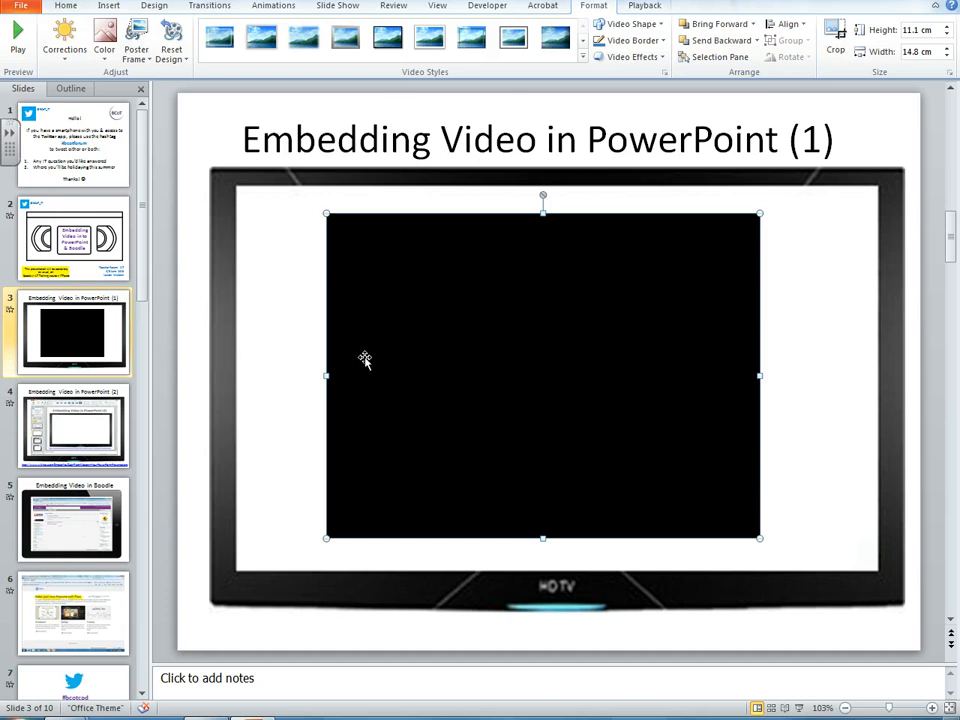
left_click(330, 8)
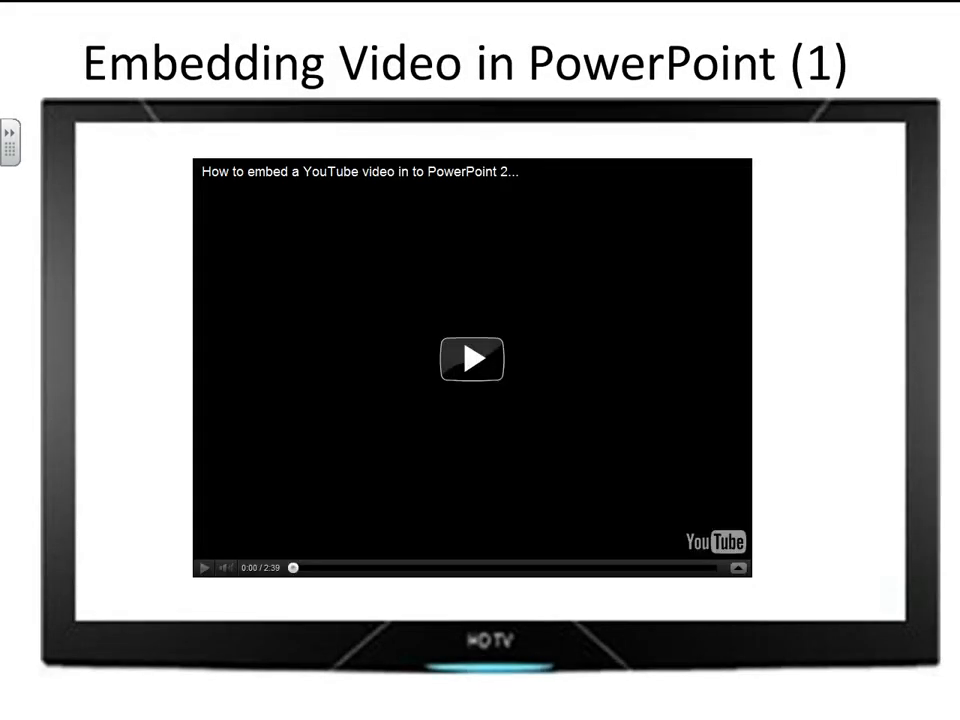
left_click(472, 358)
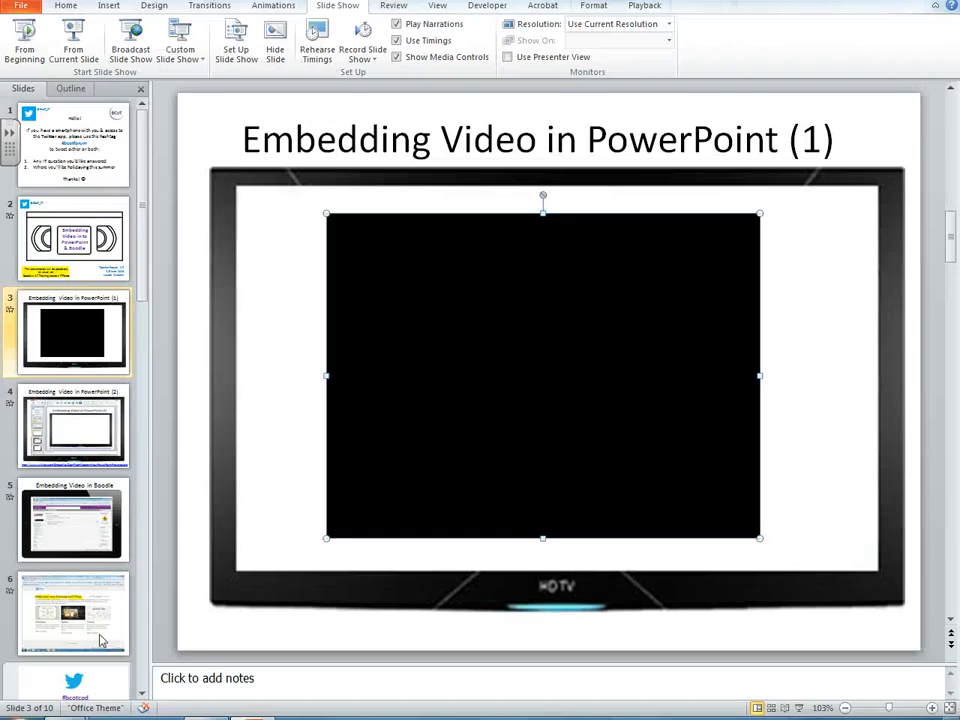
left_click(106, 6)
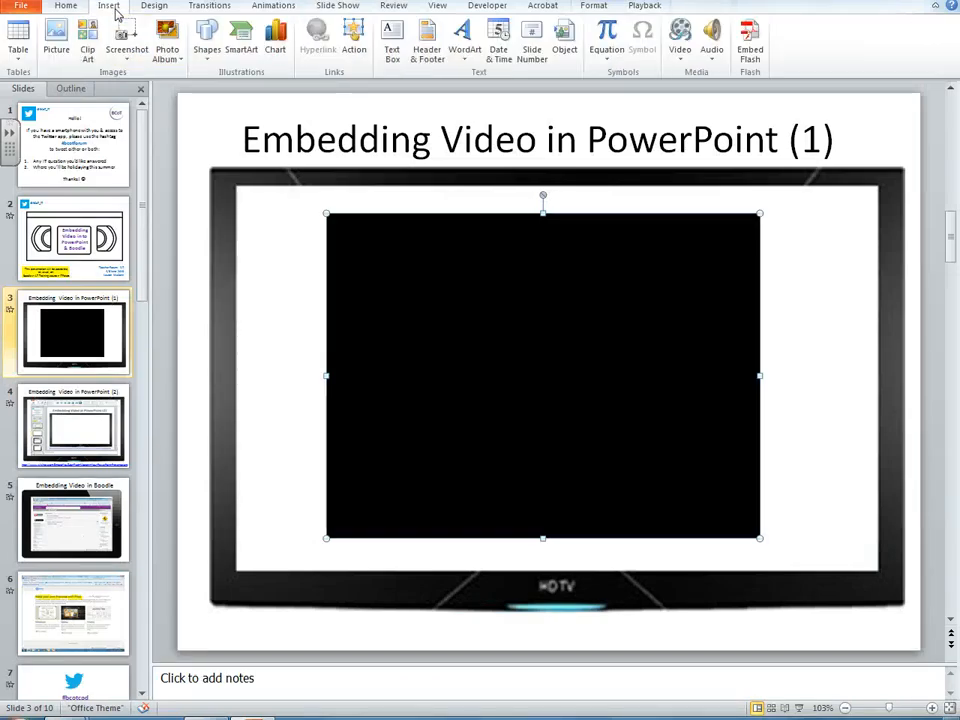
left_click(672, 34)
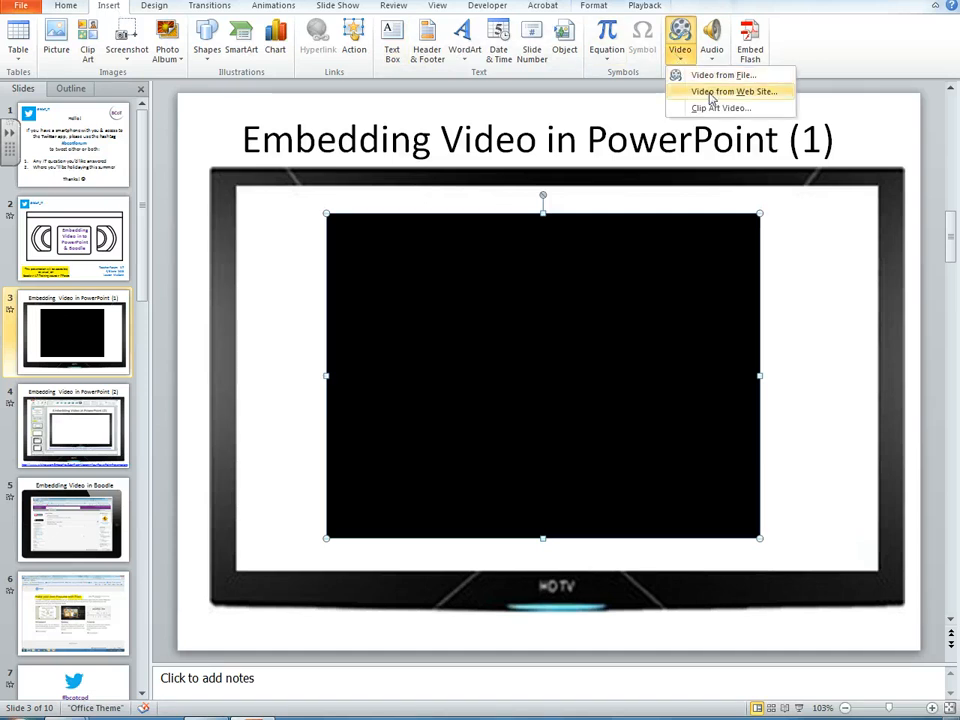
left_click(724, 92)
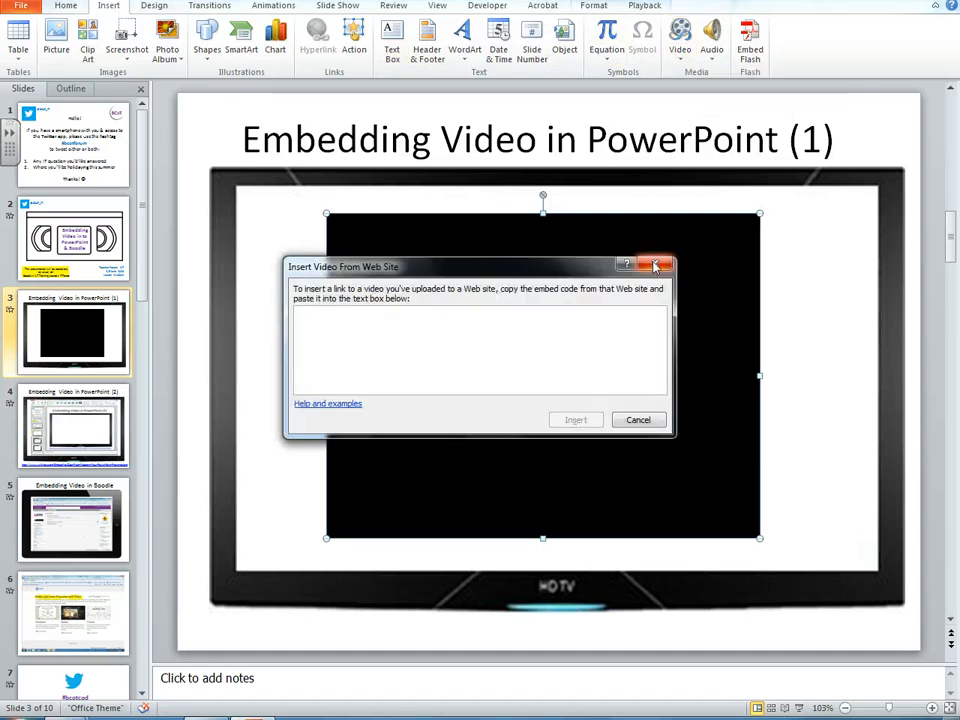
left_click(654, 264)
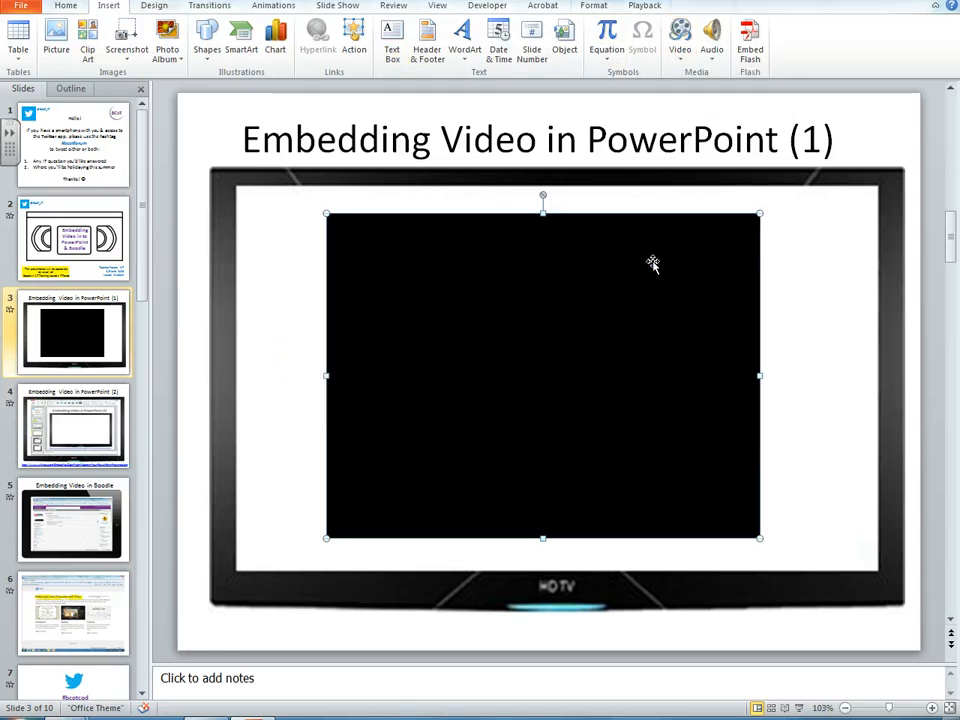